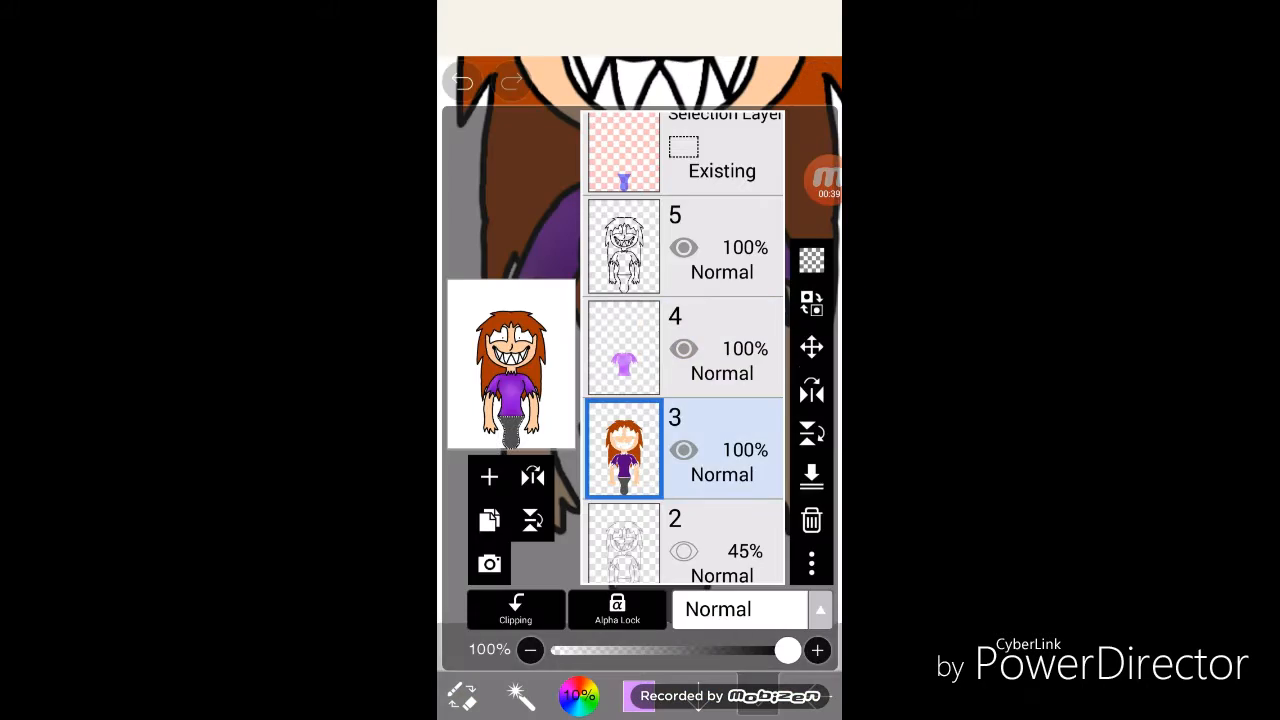
Load the selection from colour layer 3 so painting stays inside the girl's outline.
scroll("down", 3)
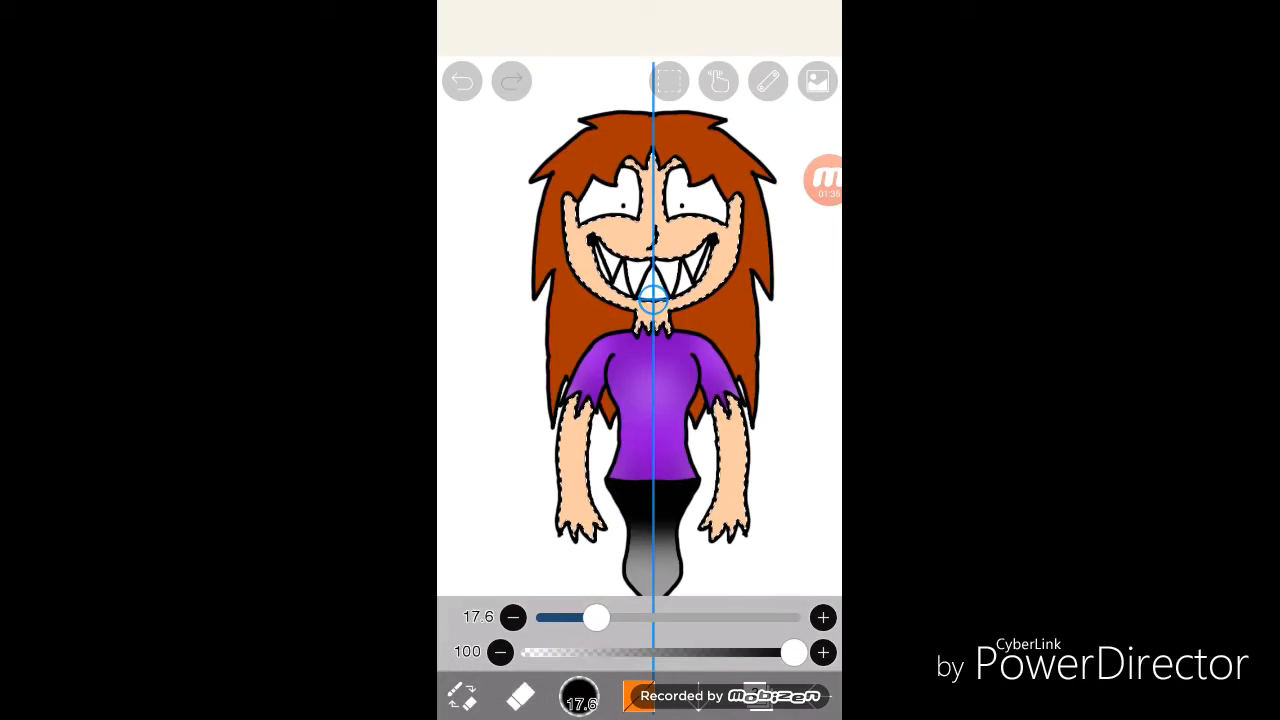
Airbrush soft darker-orange shading along the edges of the girl's arm.
left_click(817, 81)
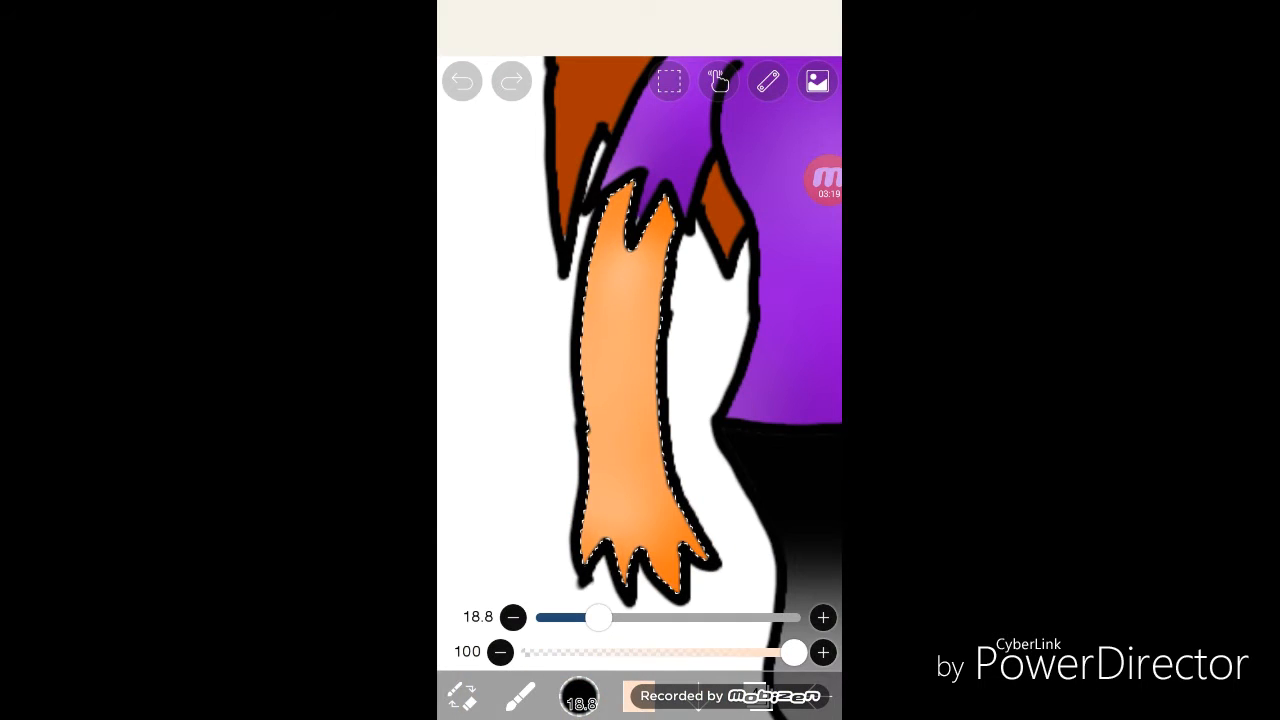
Zoom to the face and show the Selection tool's add/subtract mode bar.
left_click_drag(598, 618, 790, 618)
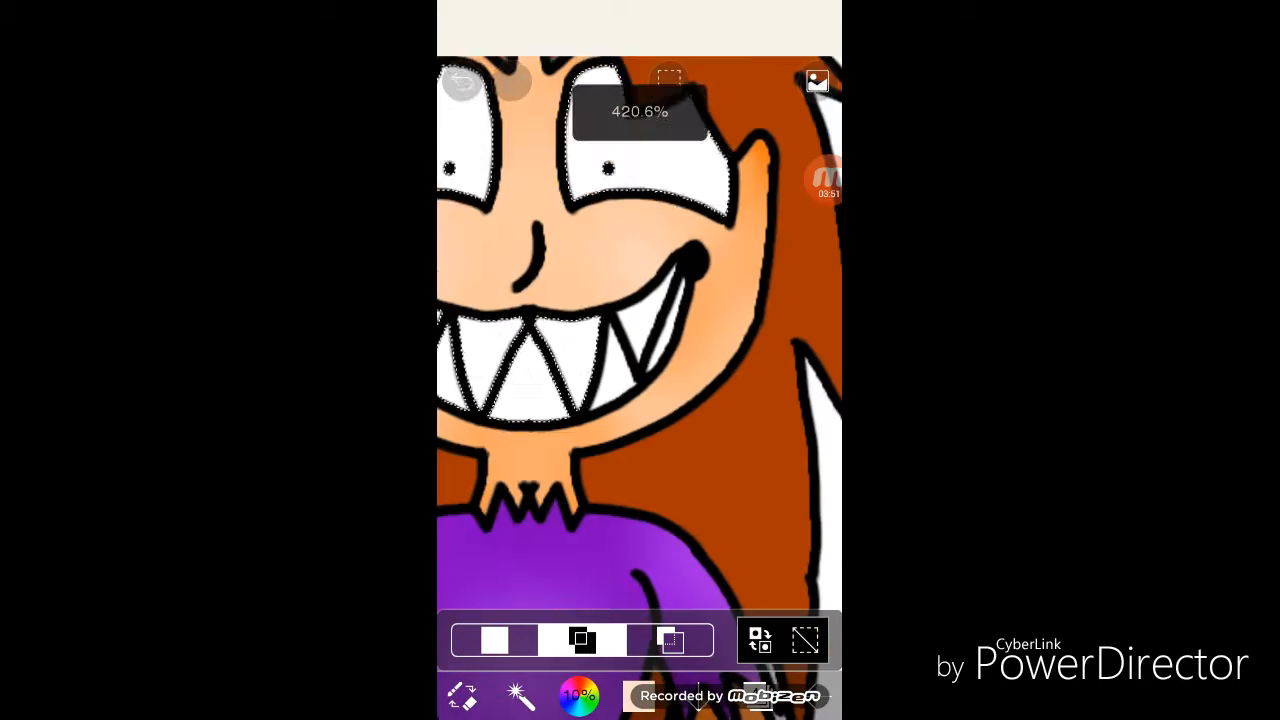
Paint speckled orange texture over the hair and set the brush size to 1000.
left_click(578, 695)
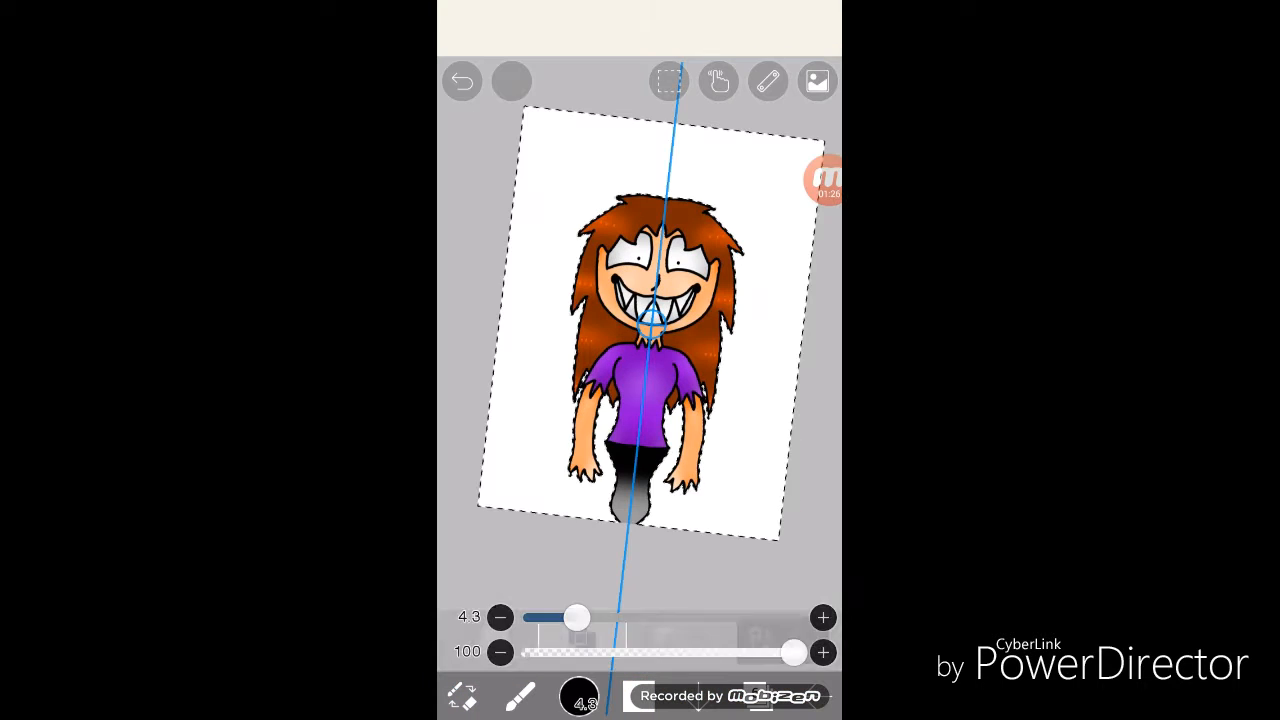
left_click_drag(575, 617, 793, 617)
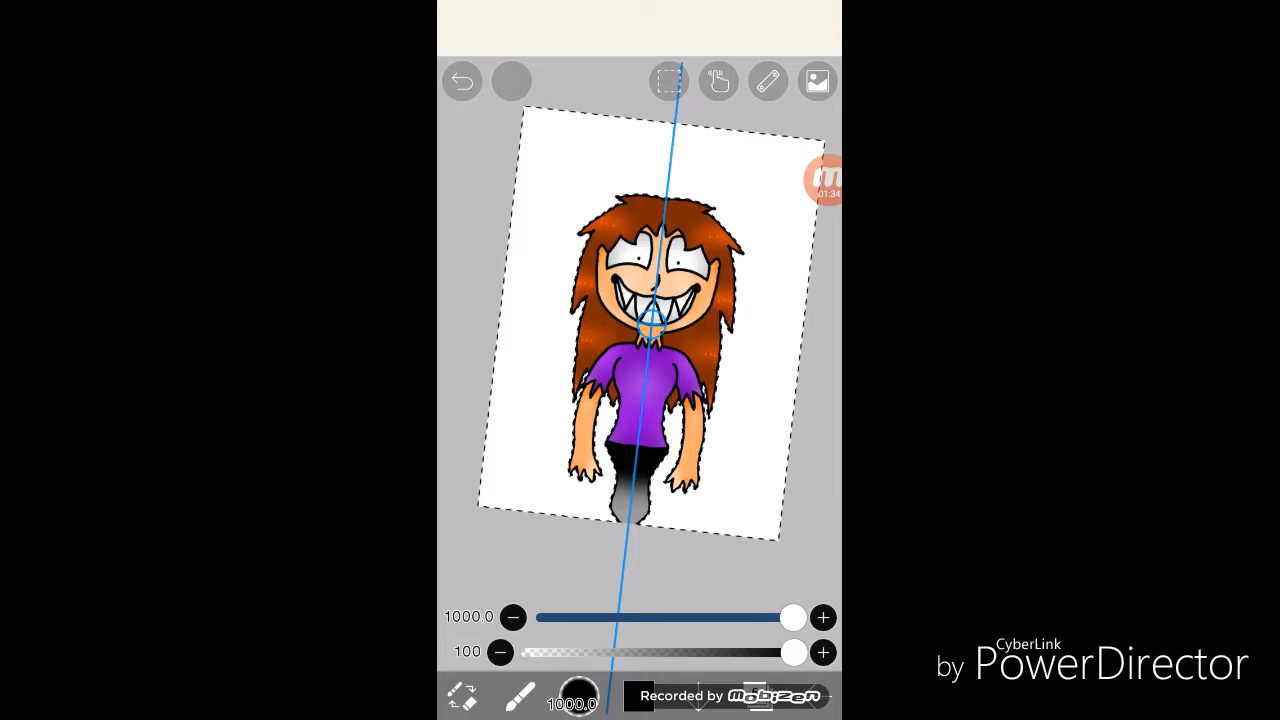